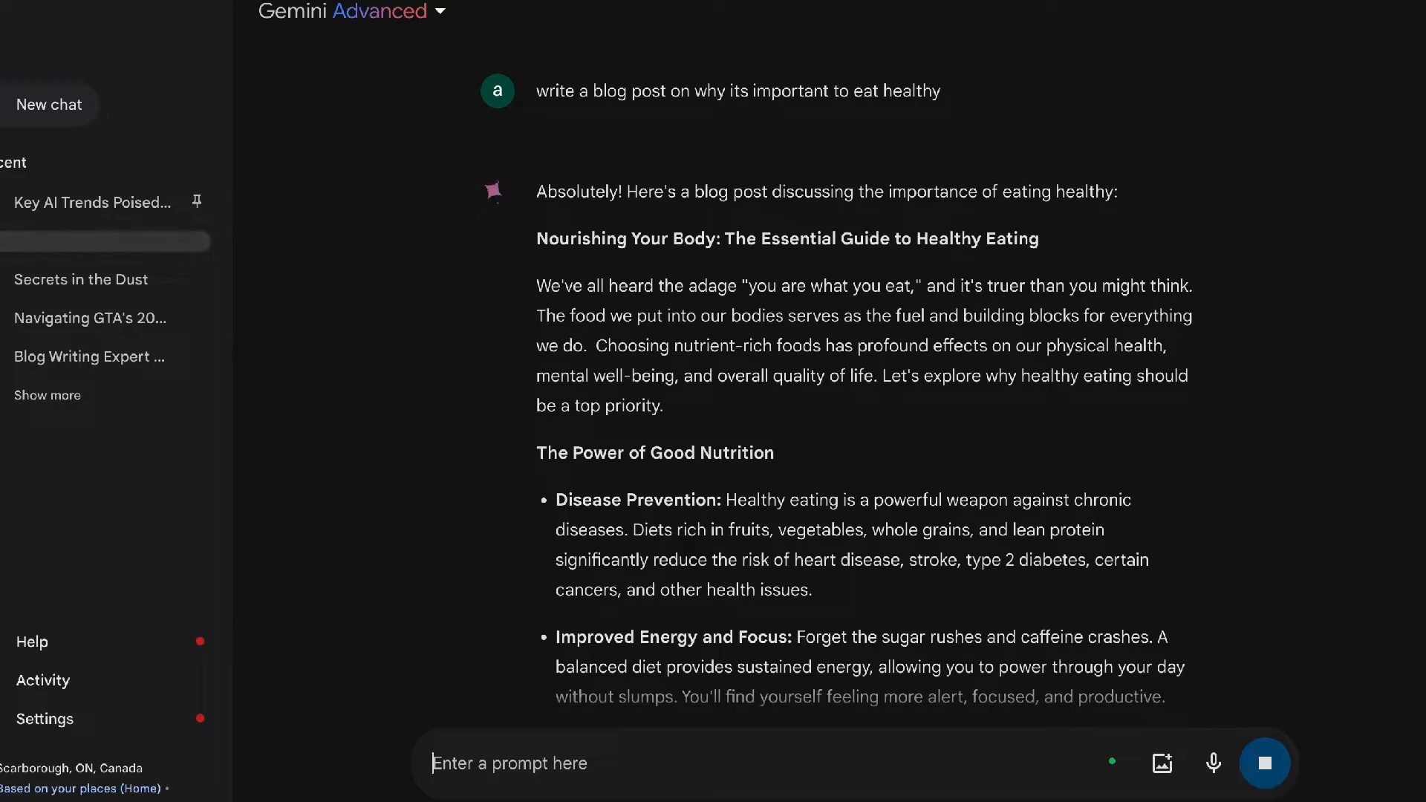
Step: Double-check the healthy-eating blog post against Google search results
scroll("down", 3)
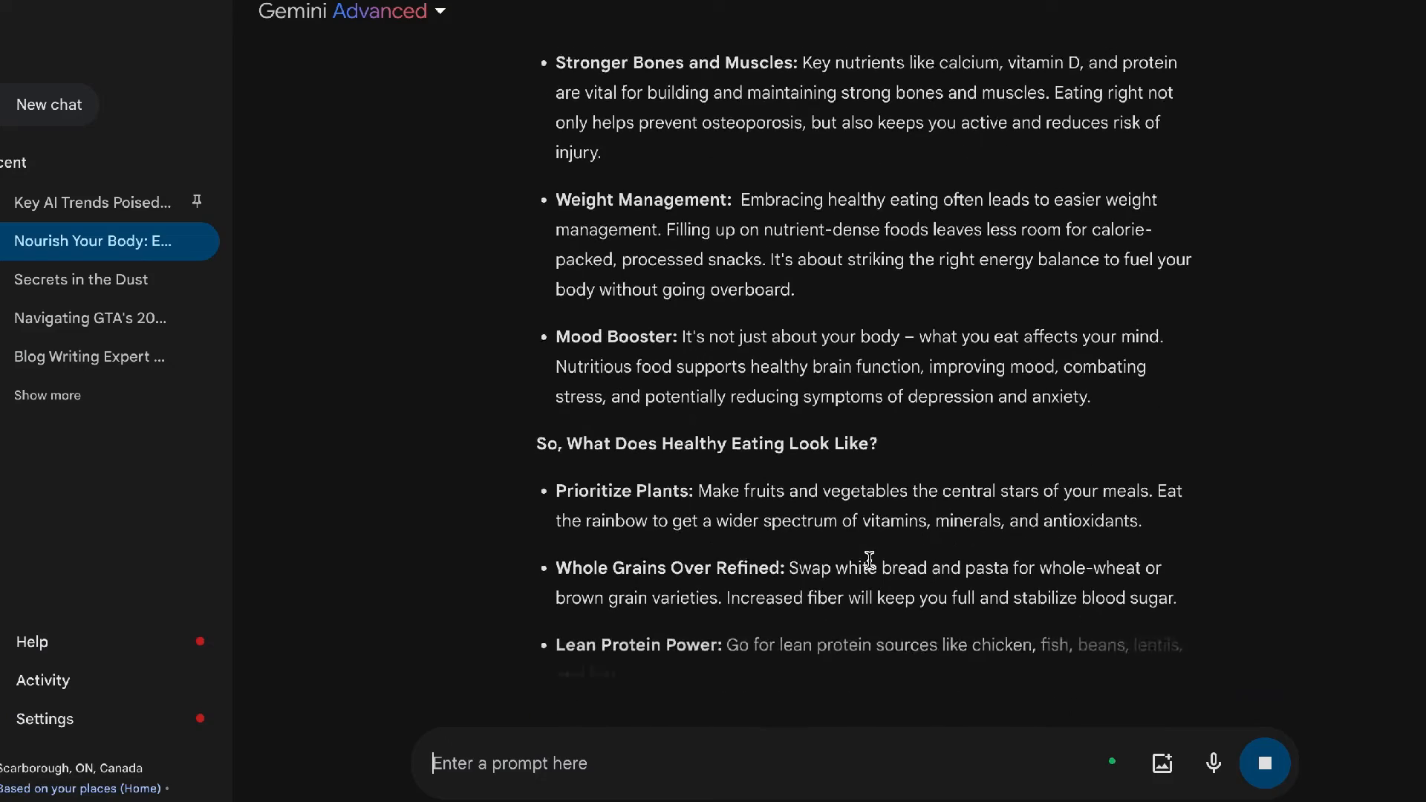
scroll("down", 3)
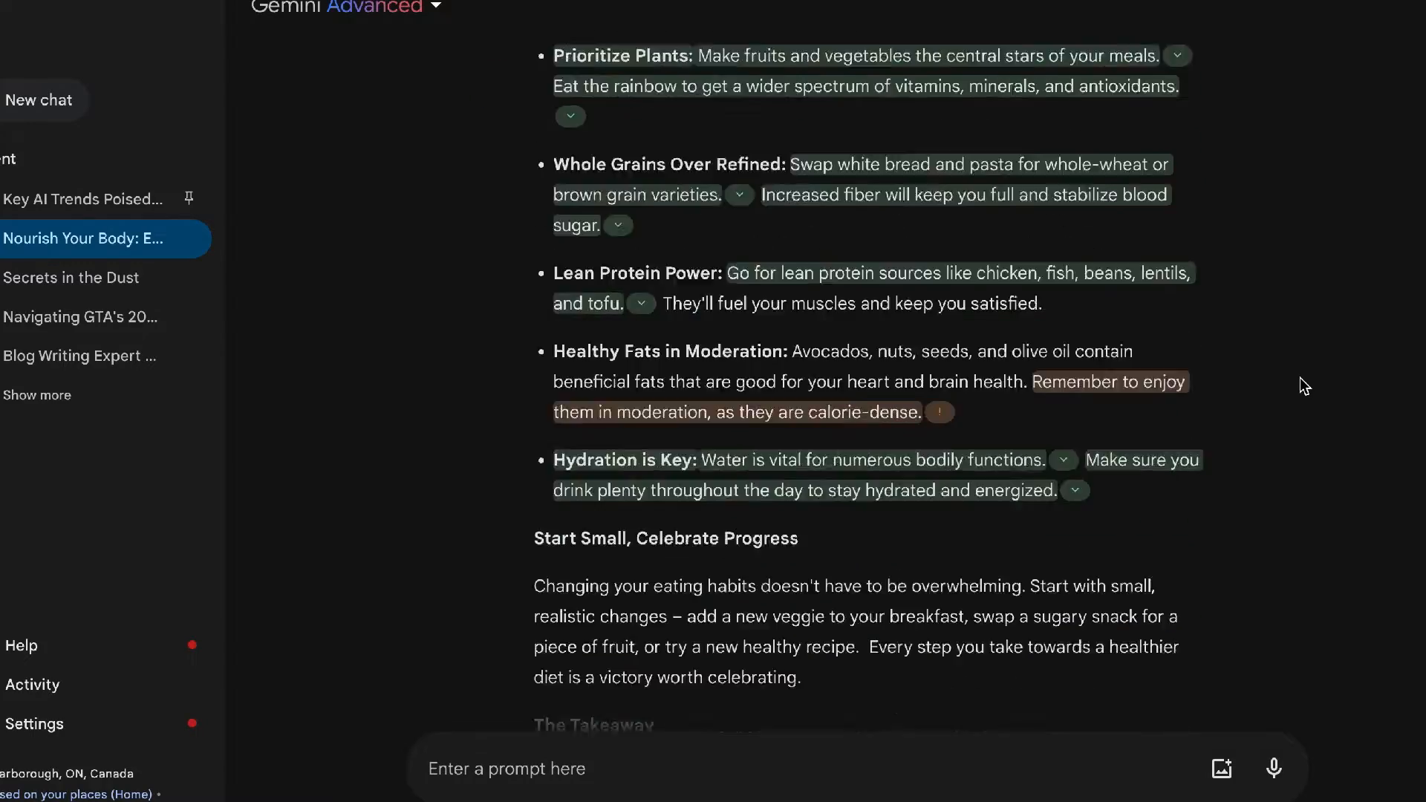
scroll("down", 3)
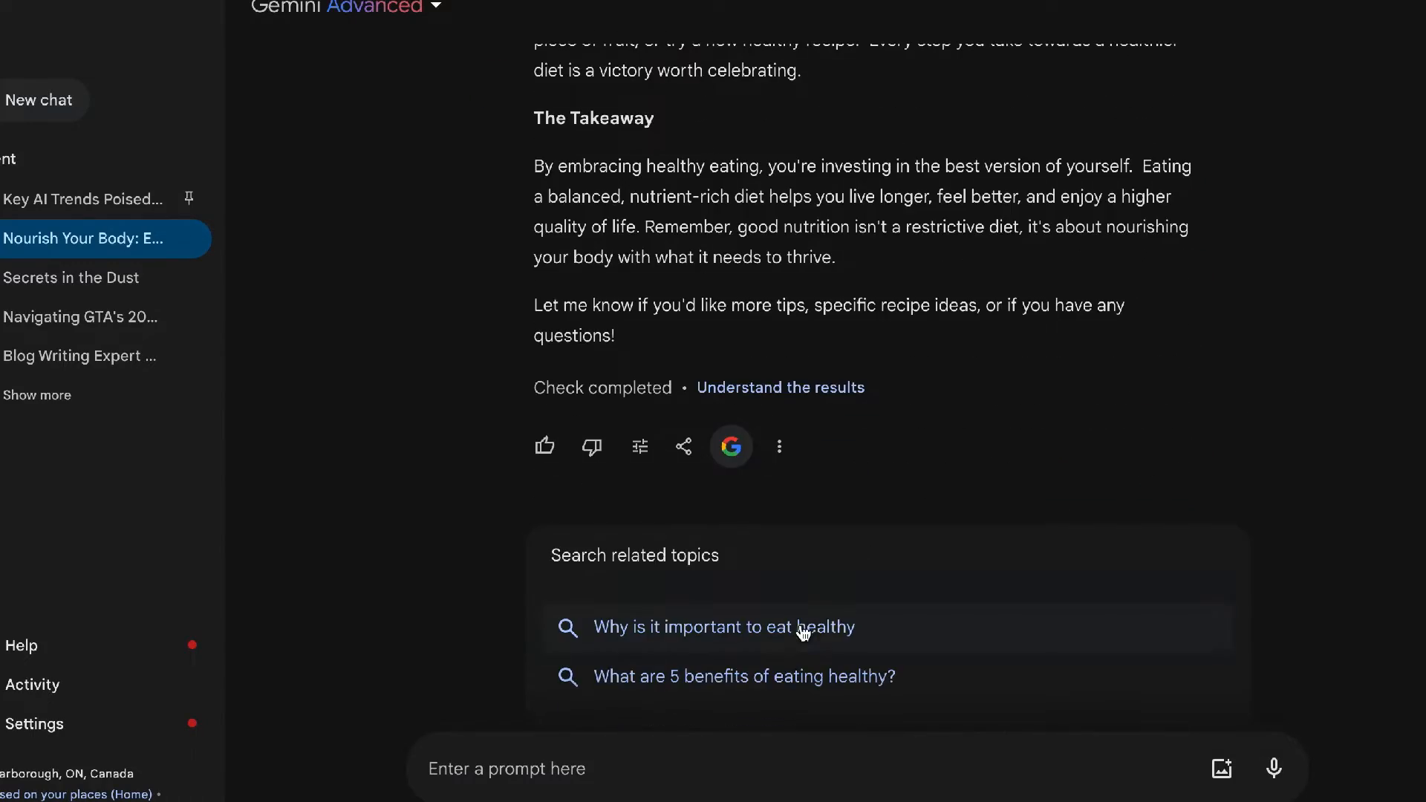
left_click(737, 627)
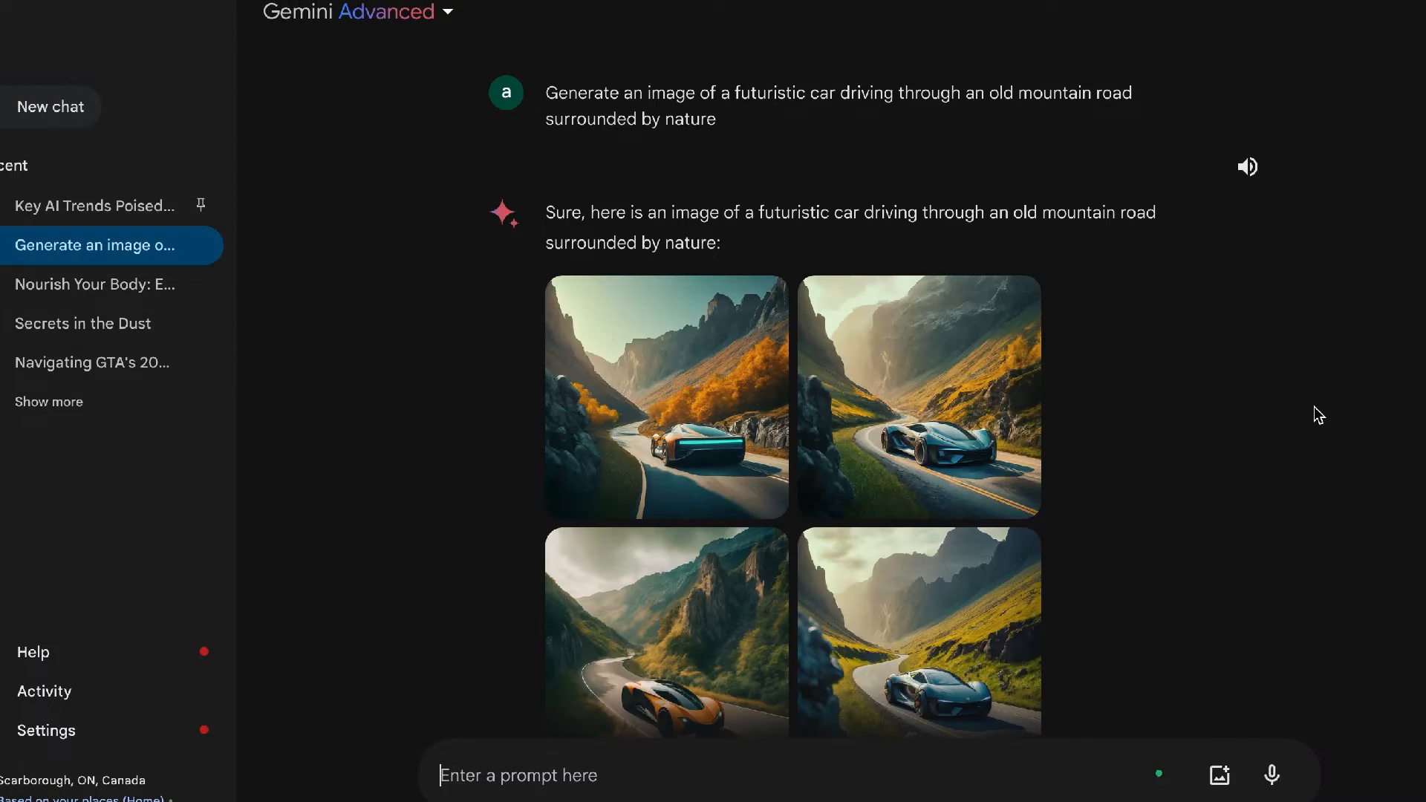
Step: Switch to the 'dog sitting in space' image chat from the Recent list
left_click(666, 399)
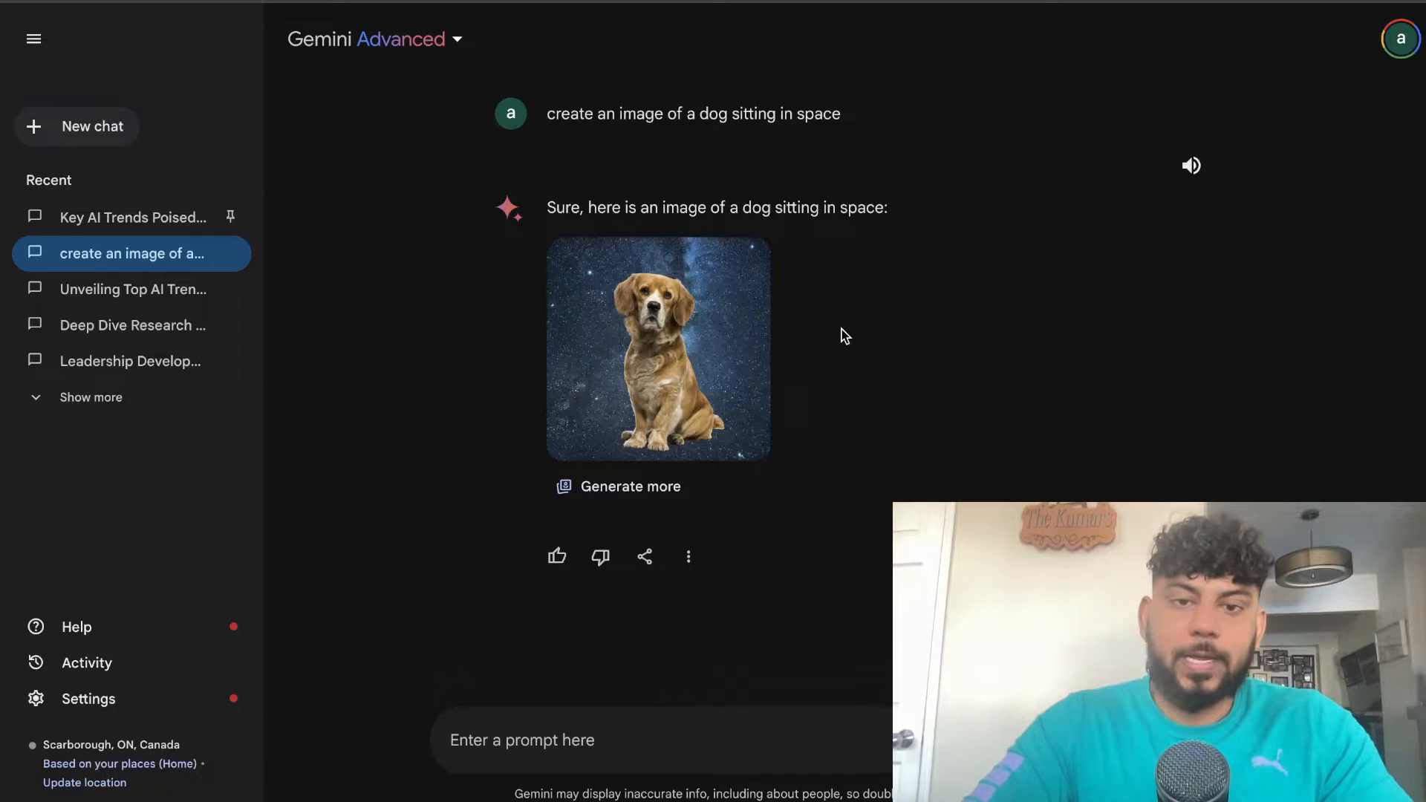
mouse_move(732, 362)
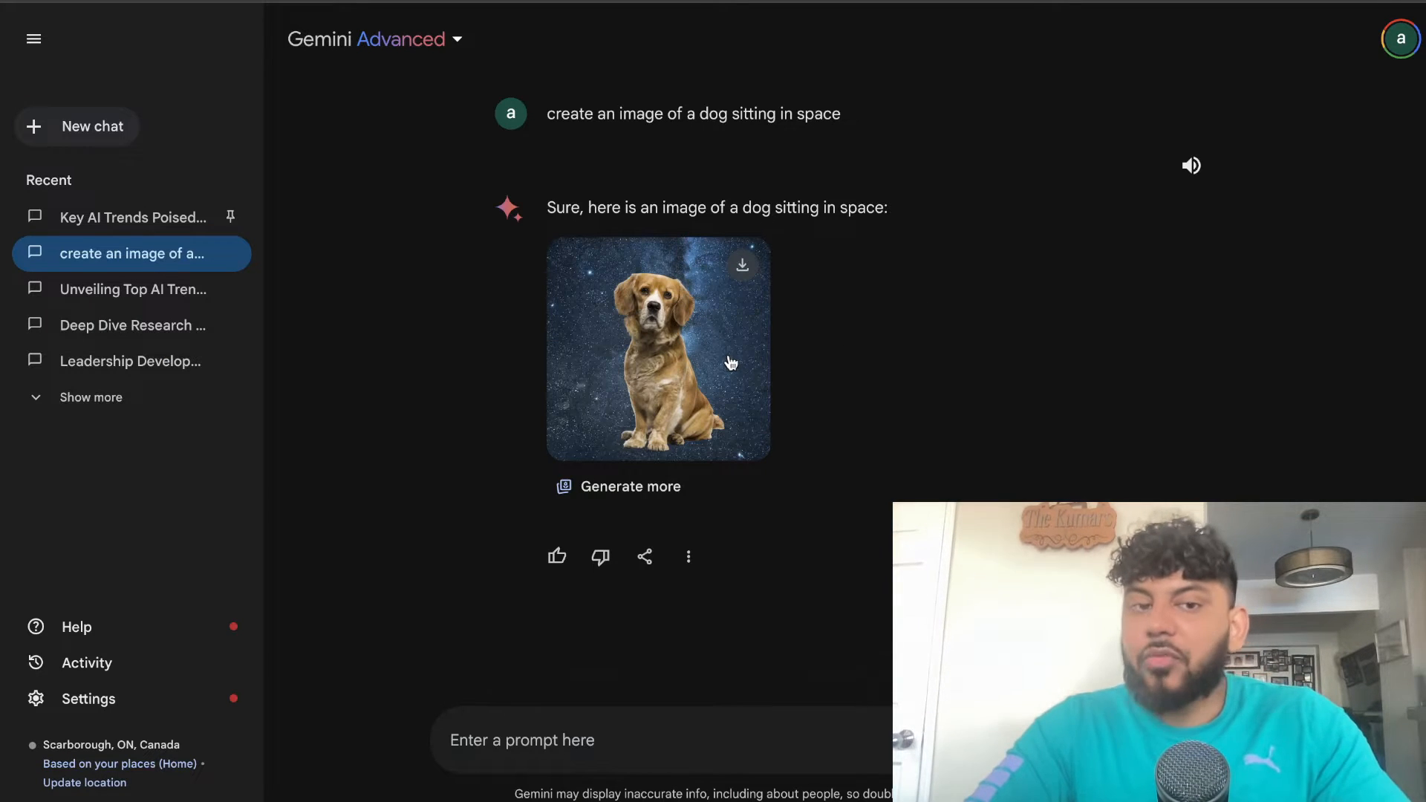
Step: Double-check the AI trends research response against search results
left_click(133, 290)
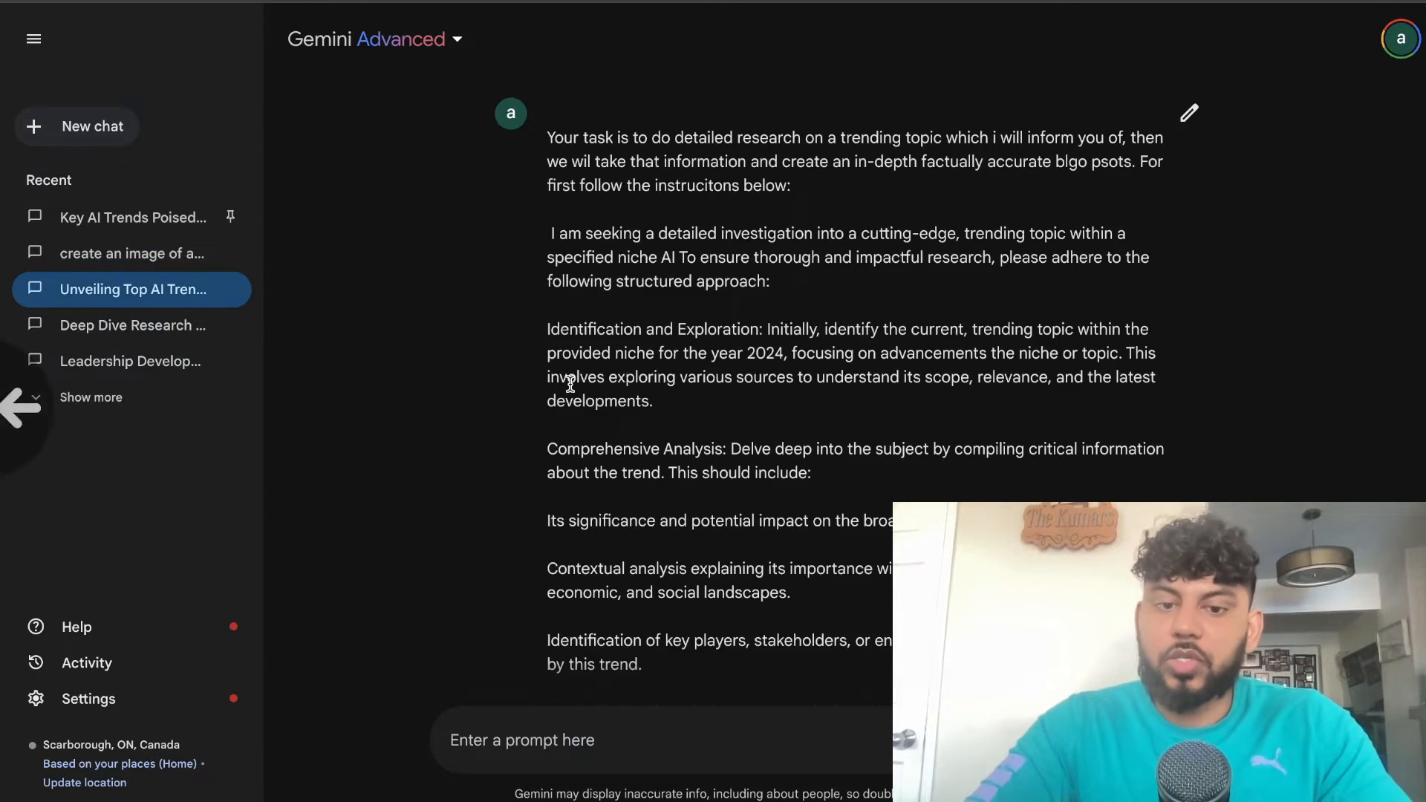
scroll("down", 3)
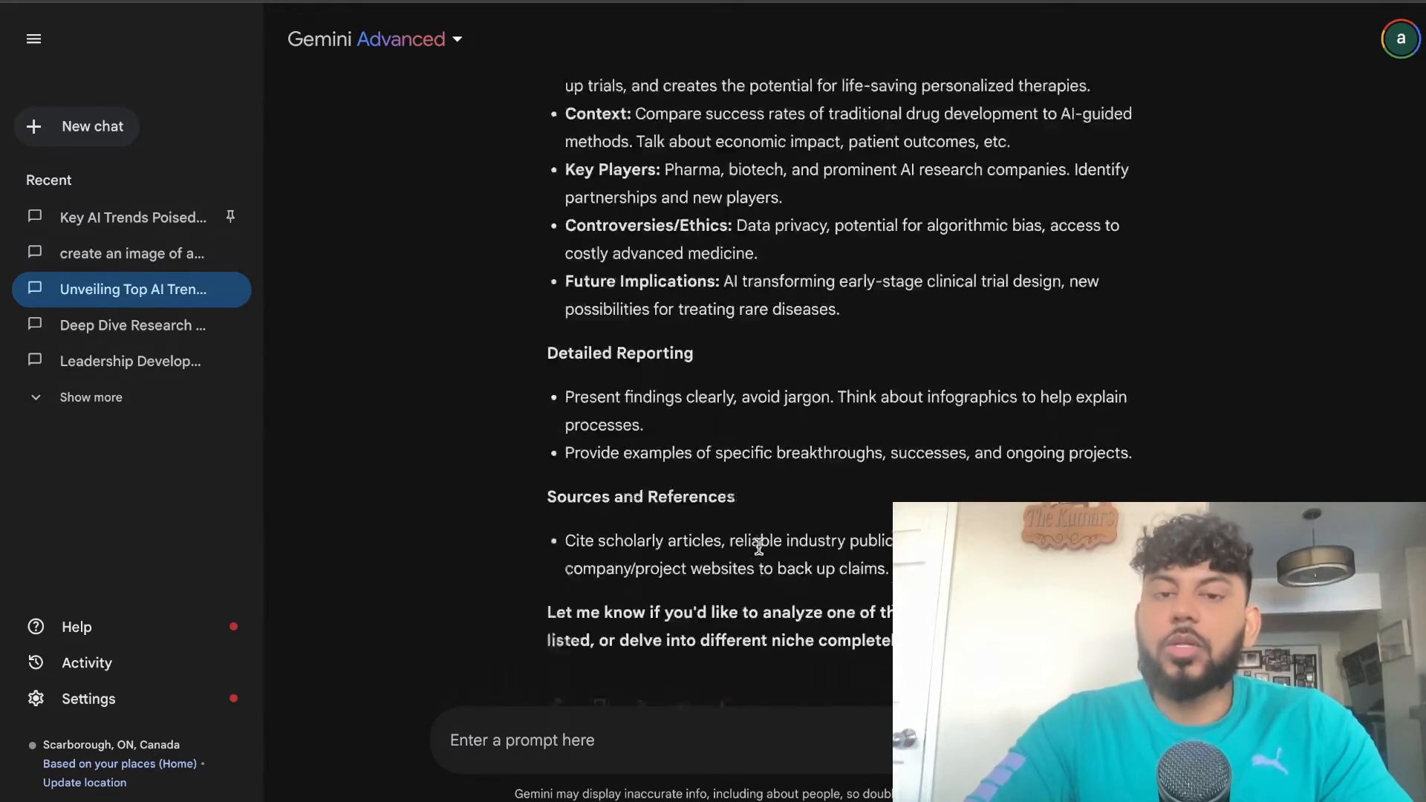
scroll("down", 3)
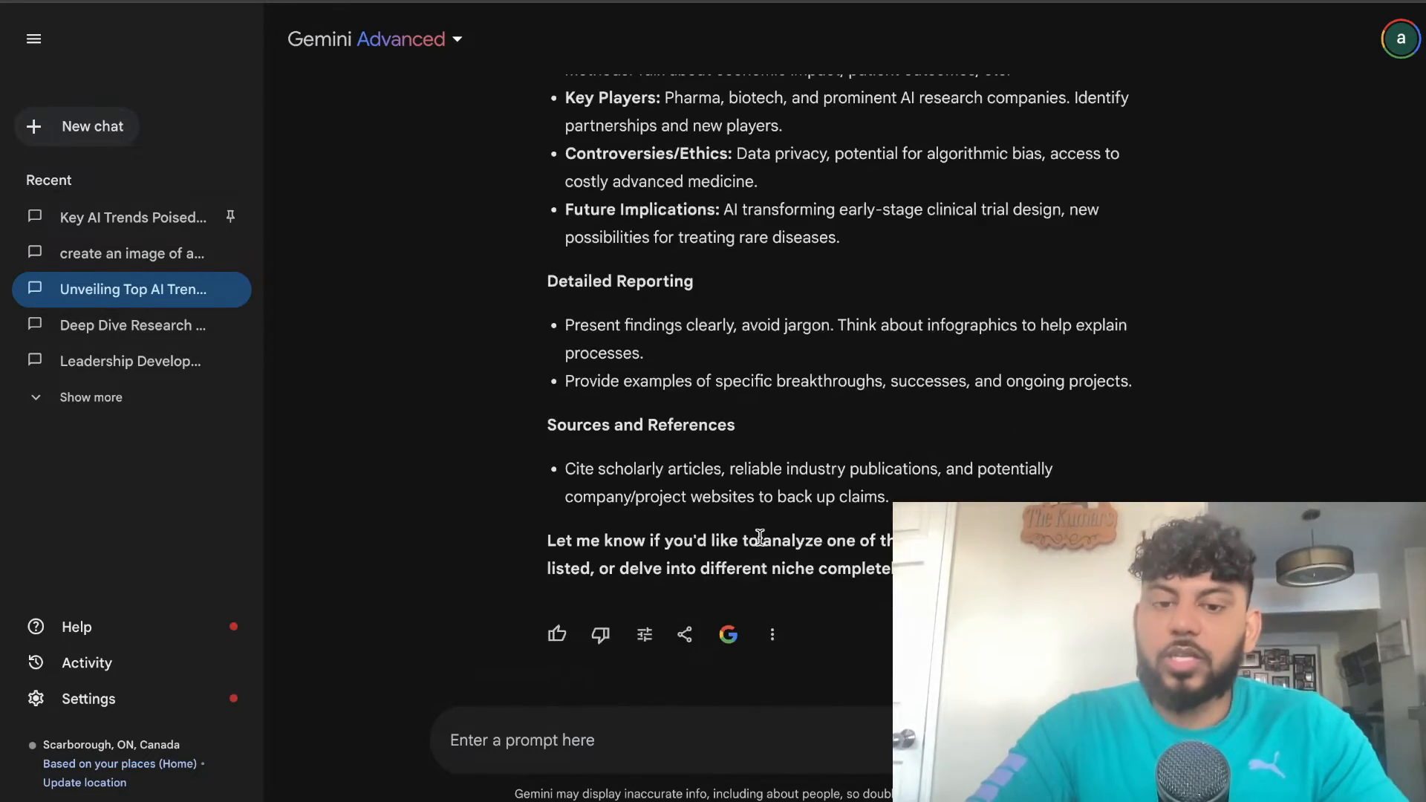
mouse_move(728, 634)
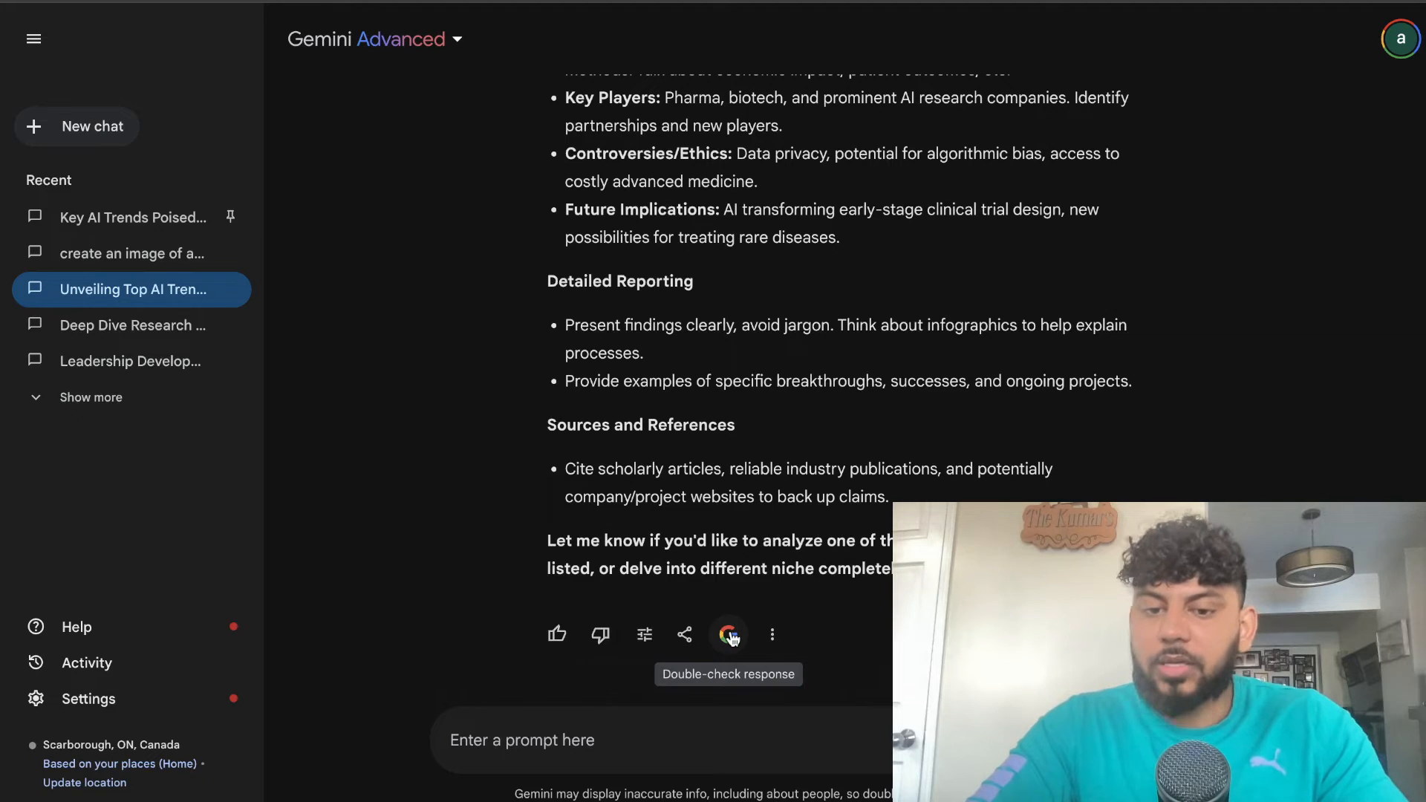
left_click(727, 634)
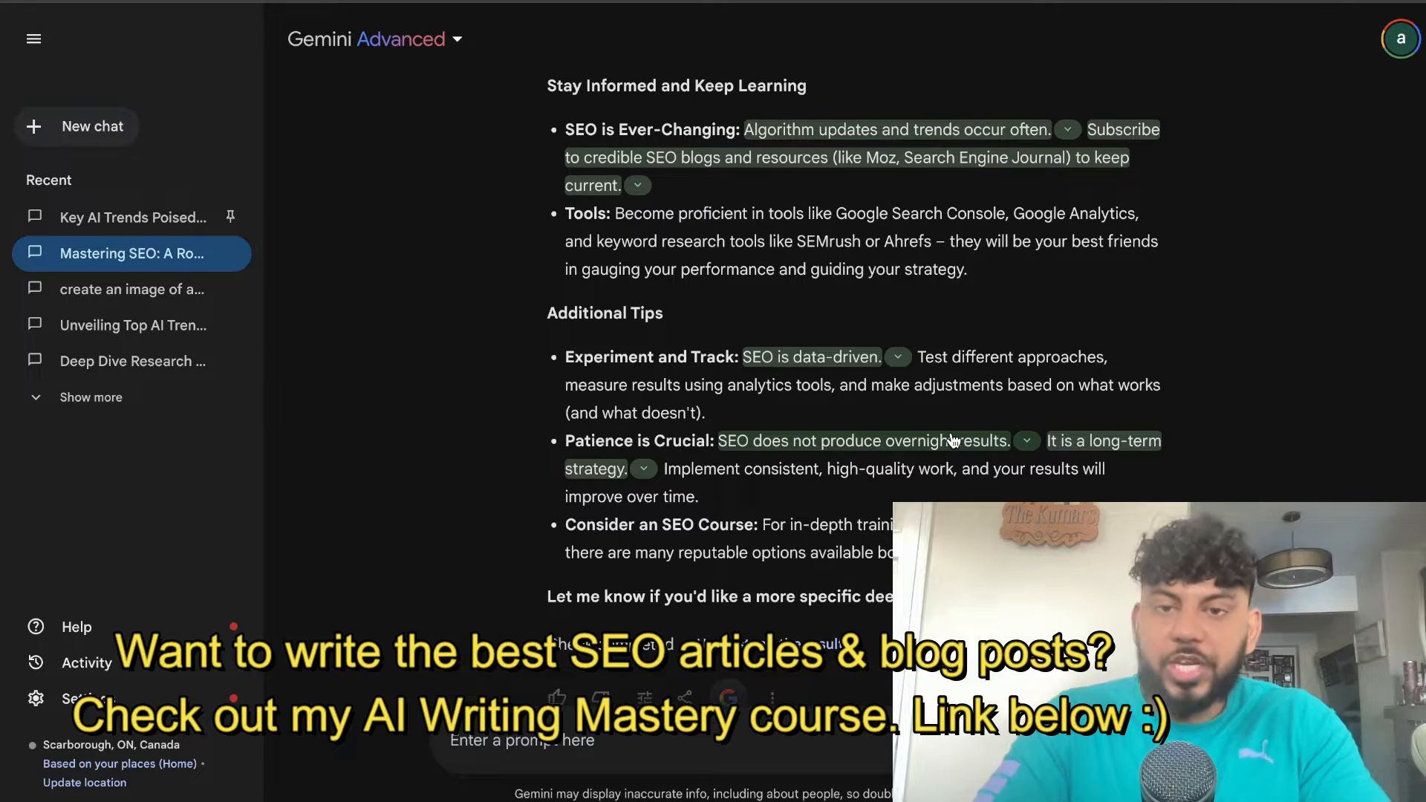
Step: Reach the end of the SEO response and move to the February 2024 AI news chat
scroll("down", 3)
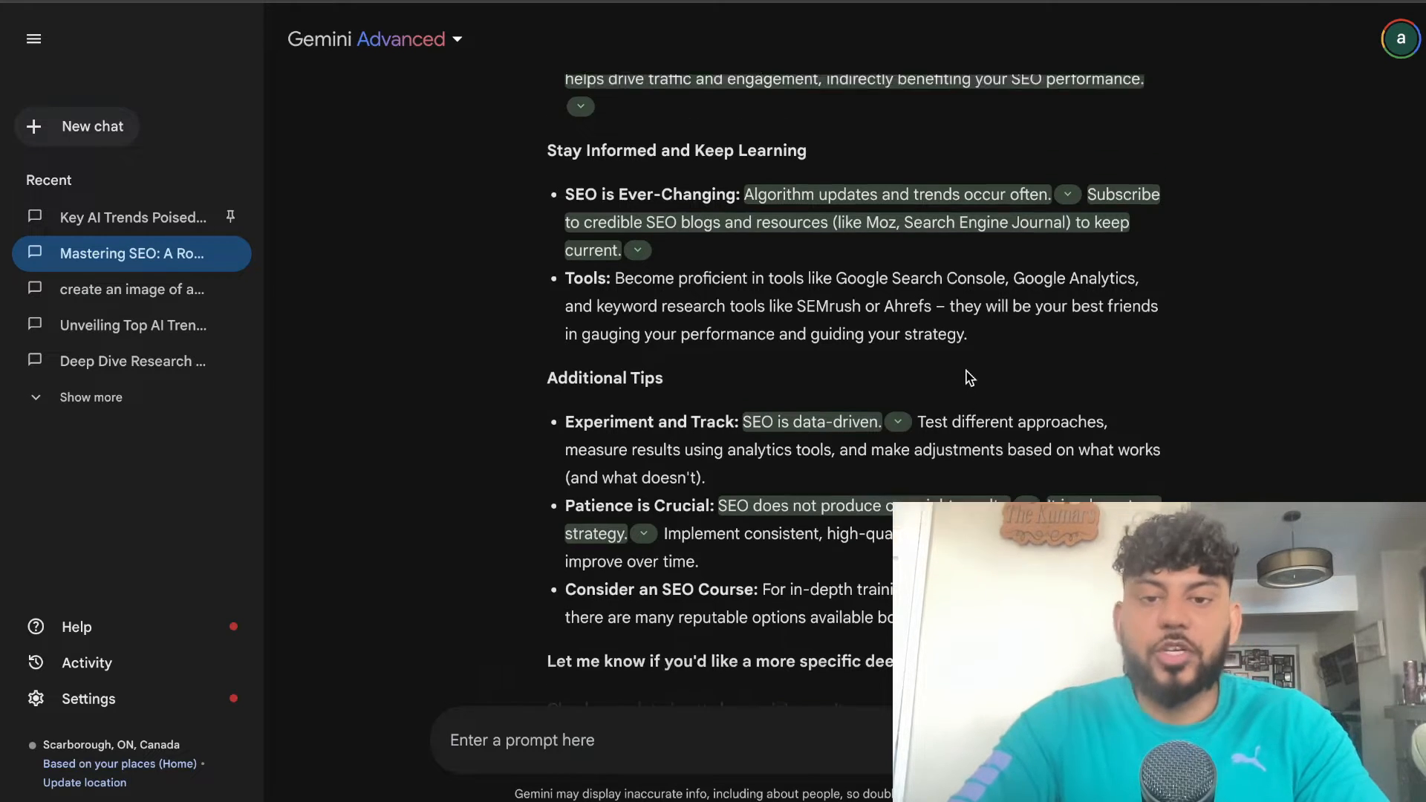
scroll("down", 3)
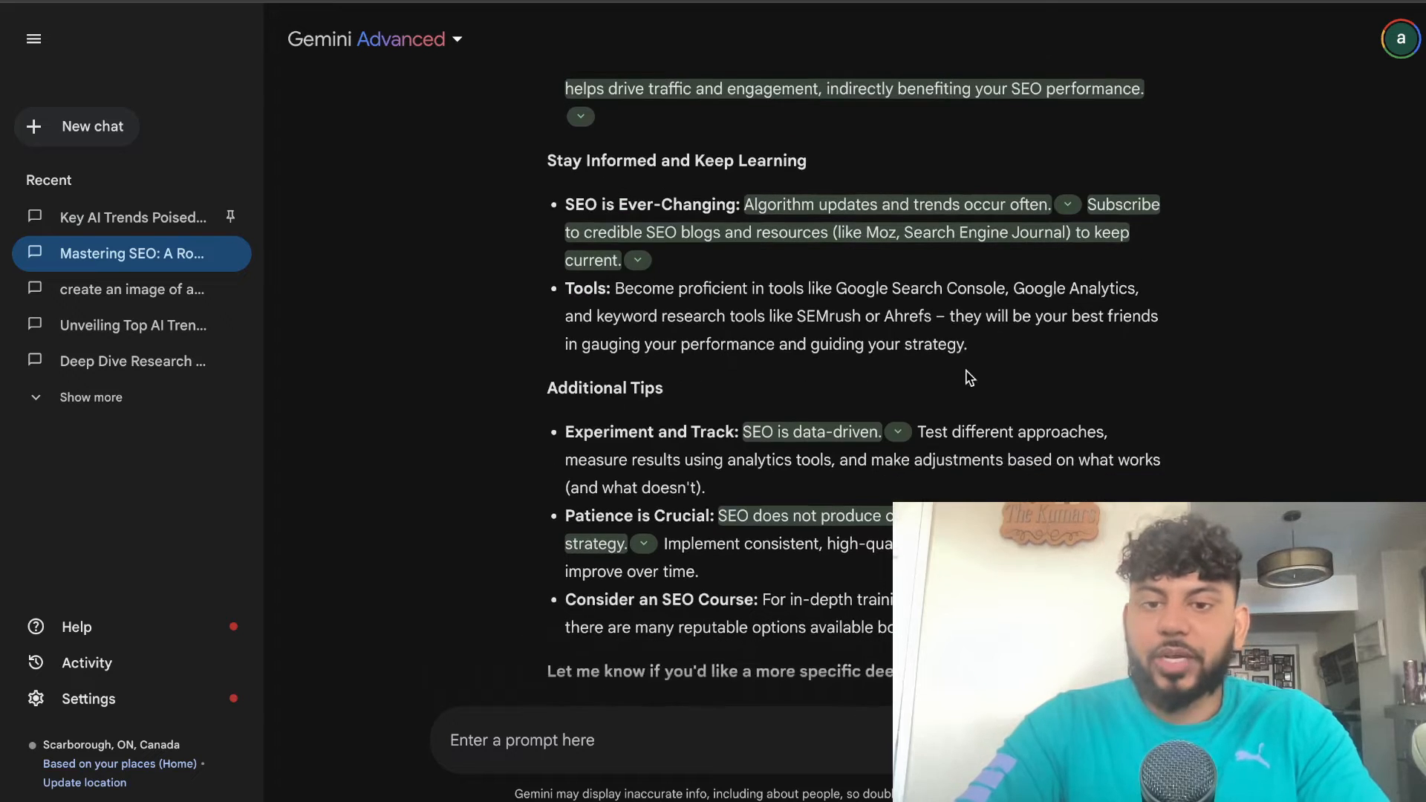
scroll("down", 3)
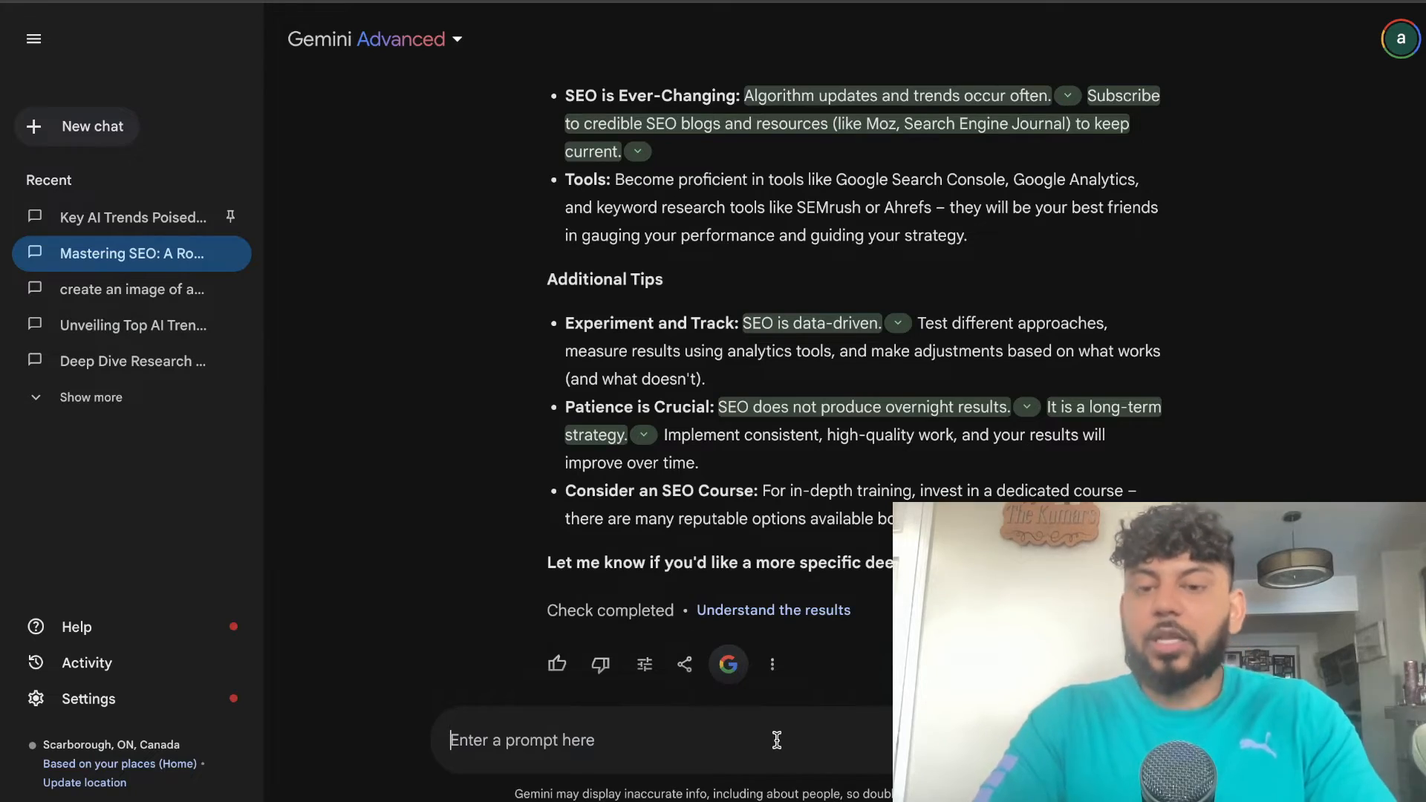
left_click(132, 259)
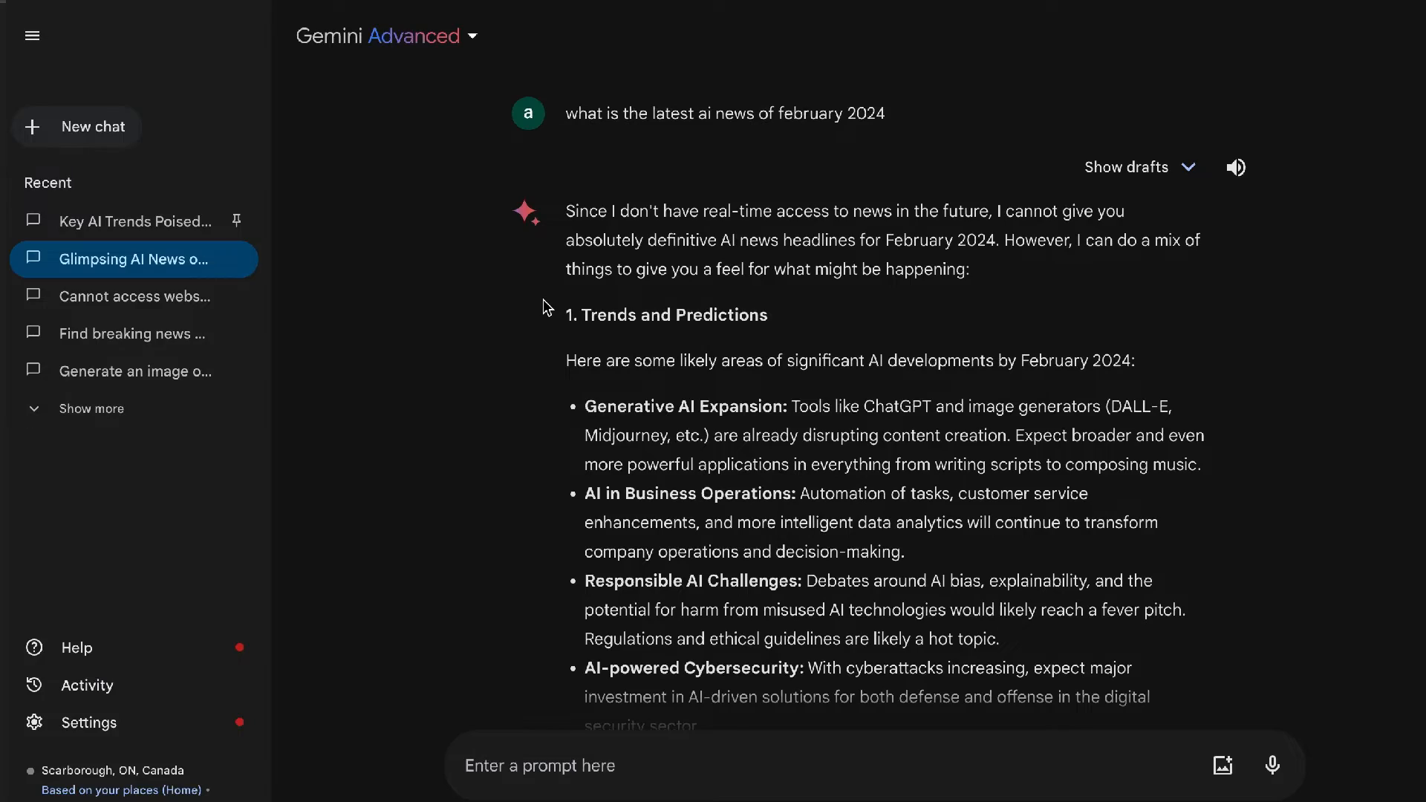
Step: View the 'Understand the results' explanation under the double-checked AI news answer
scroll("down", 3)
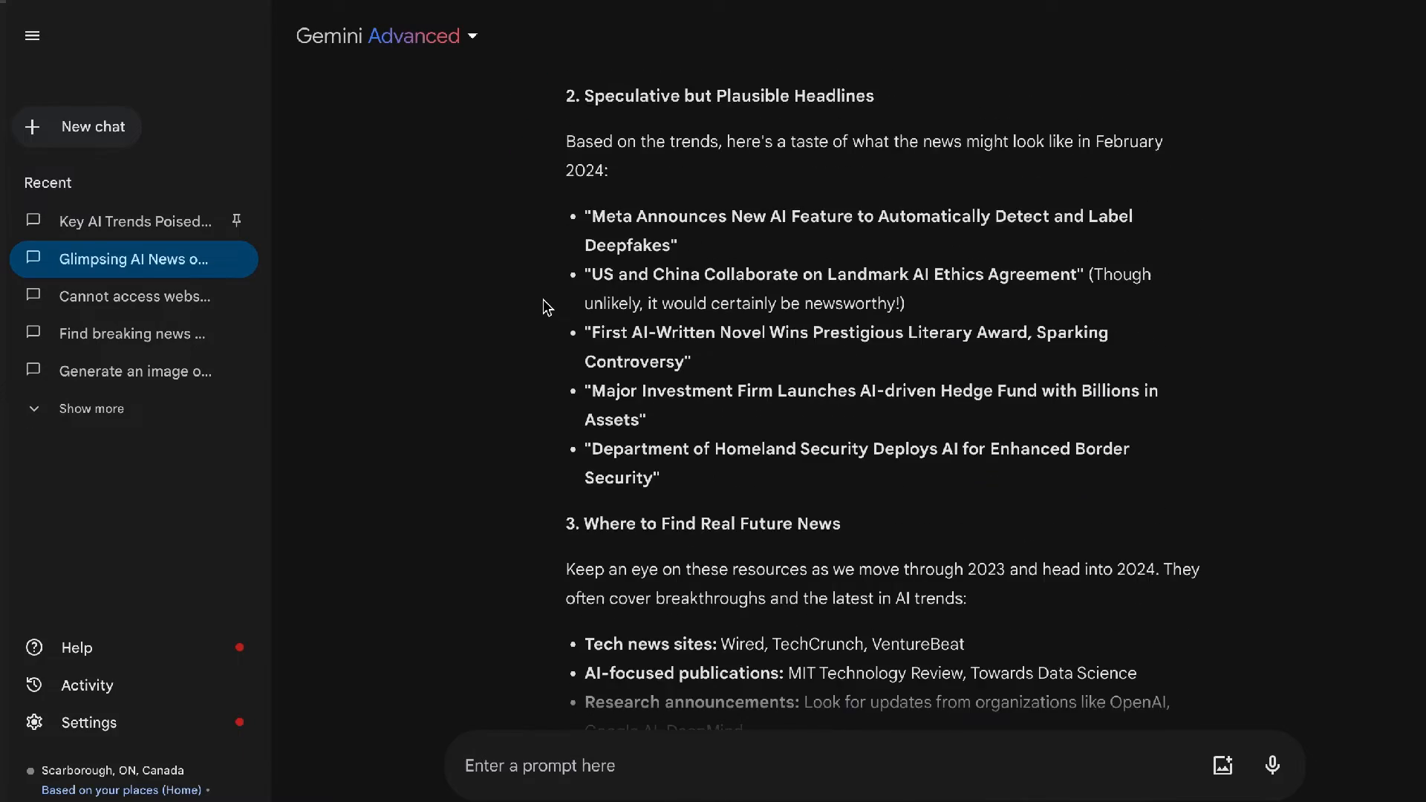
scroll("down", 3)
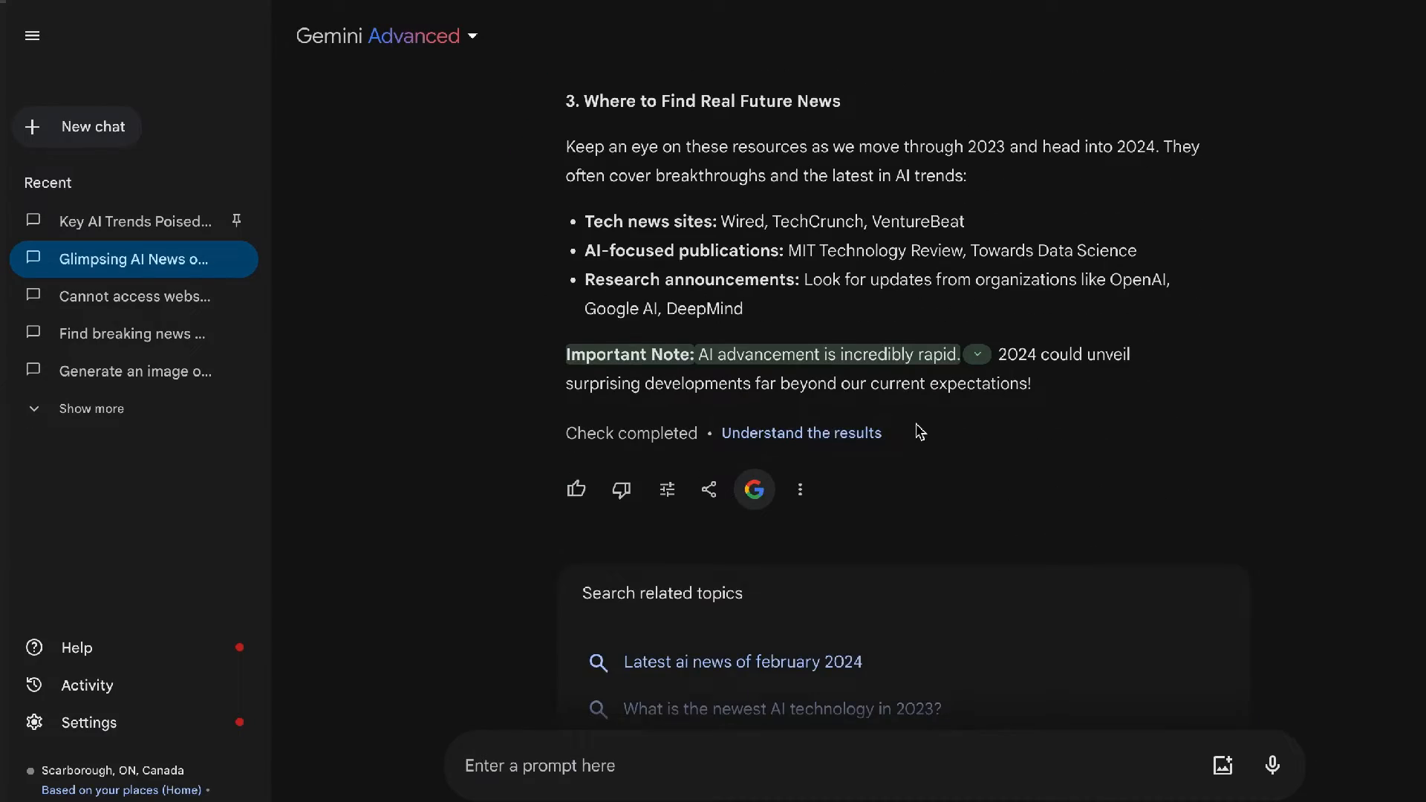
left_click(801, 433)
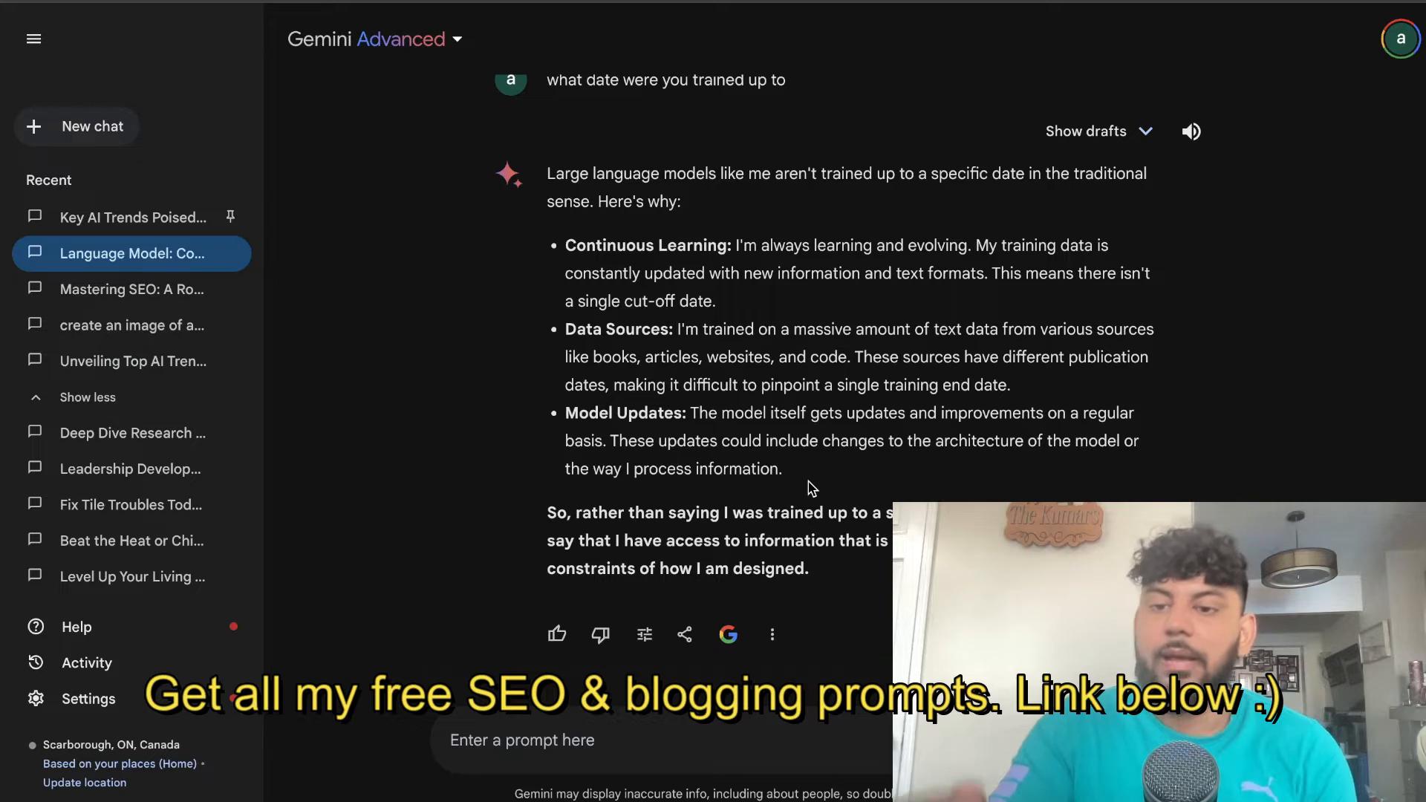
Step: Scroll past the training-date answer to the 2023 NBA Finals results card
scroll("down", 3)
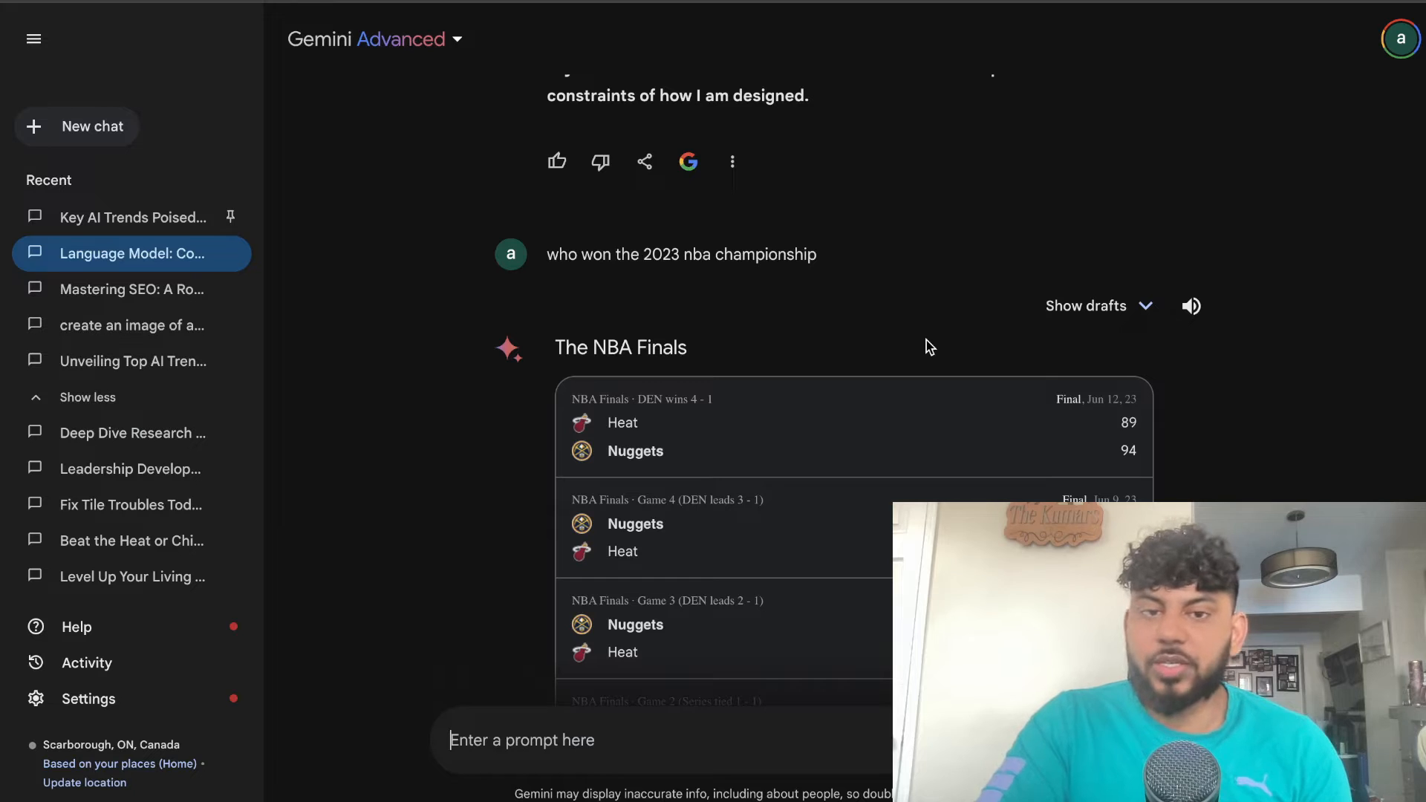
Step: Review the NBA Finals scores, then return to the dog-in-space image chat
scroll("down", 3)
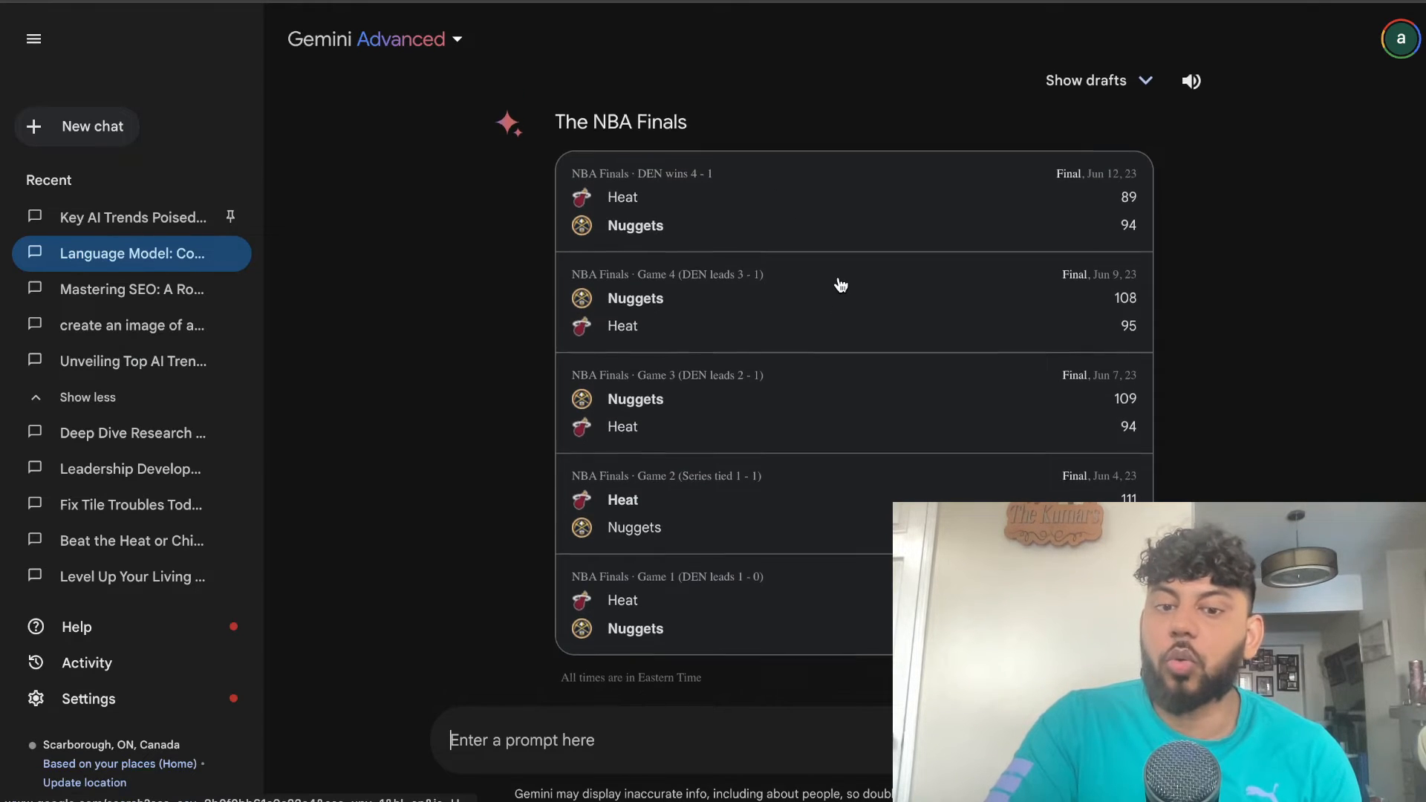
scroll("up", 3)
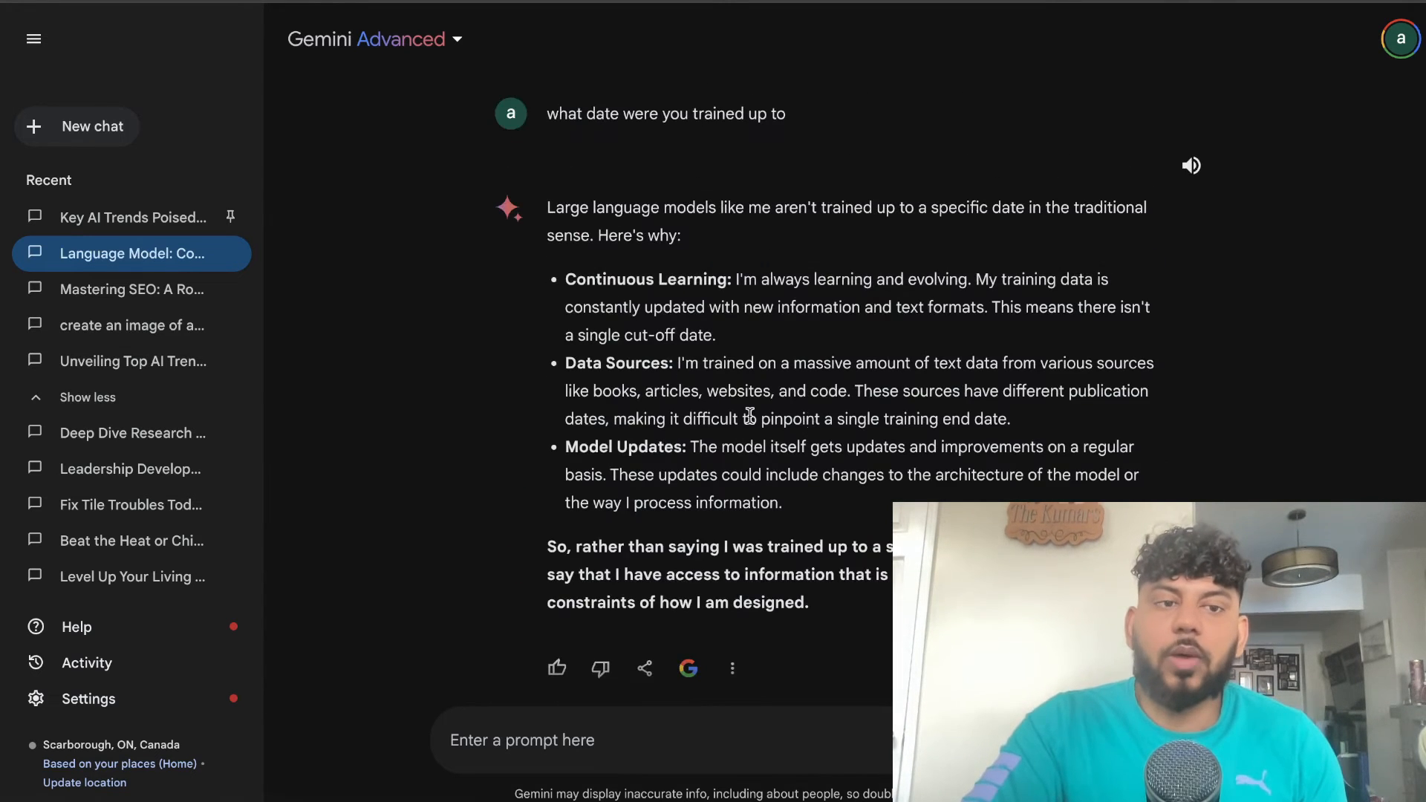
left_click(133, 325)
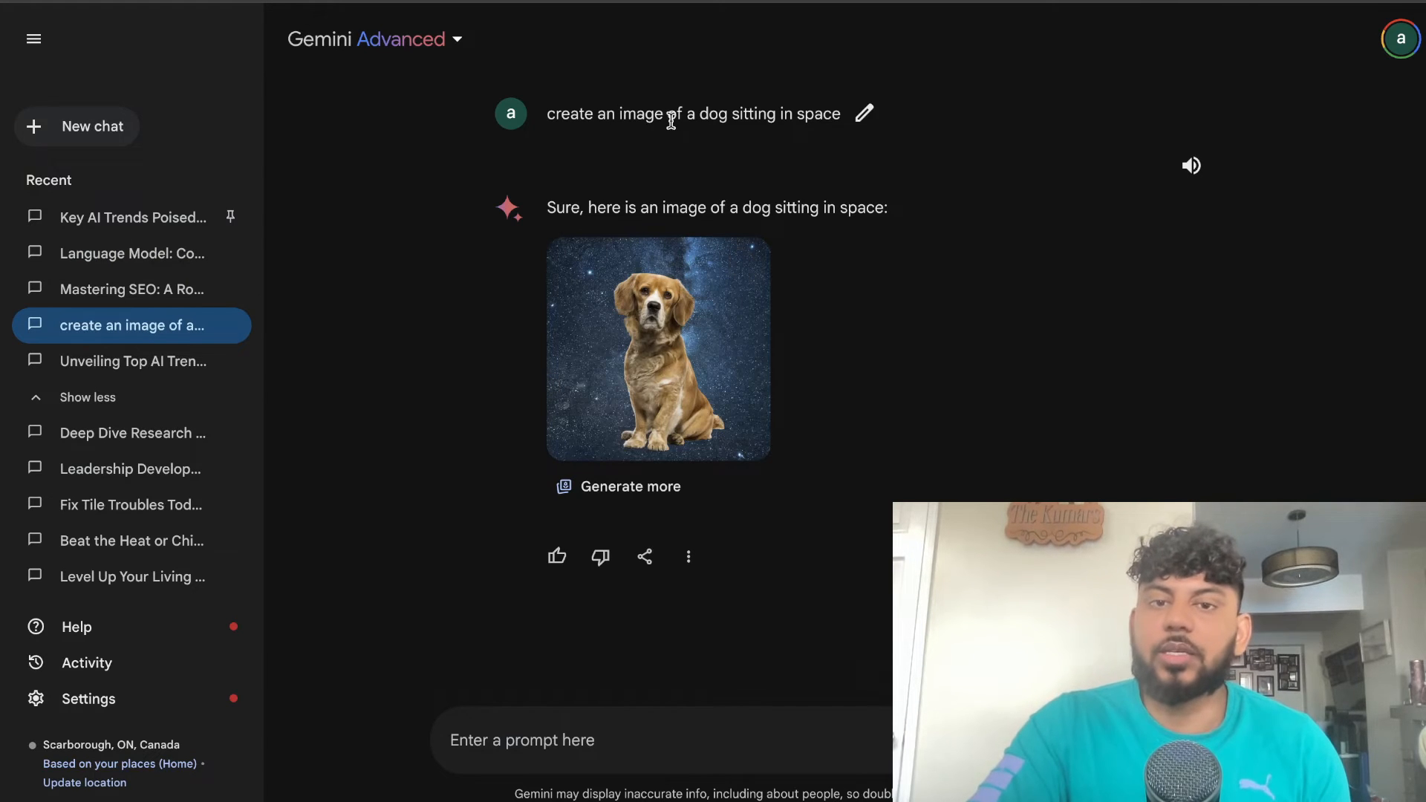
left_click(658, 348)
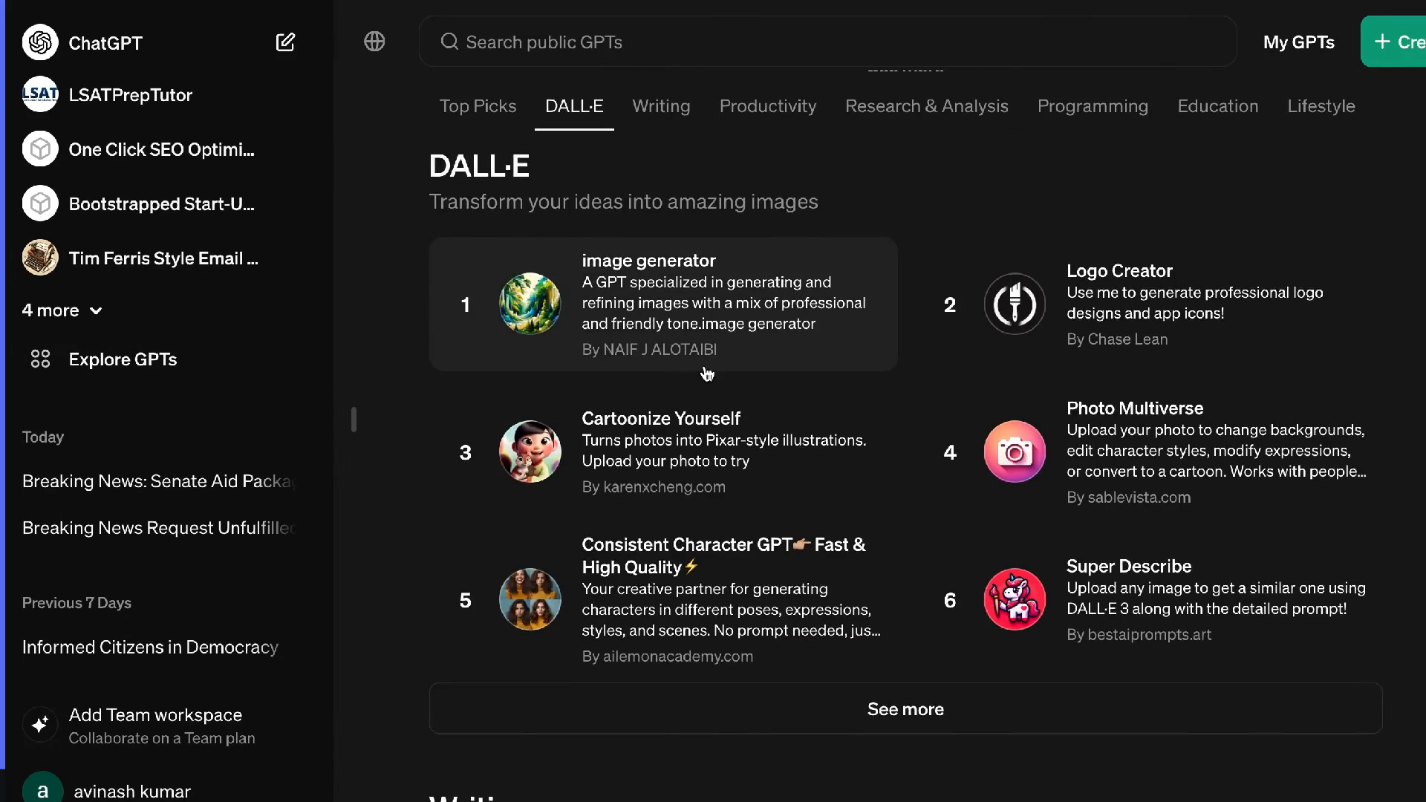
Step: Browse the GPT store's Writing and then Research & Analysis top GPTs
left_click(661, 107)
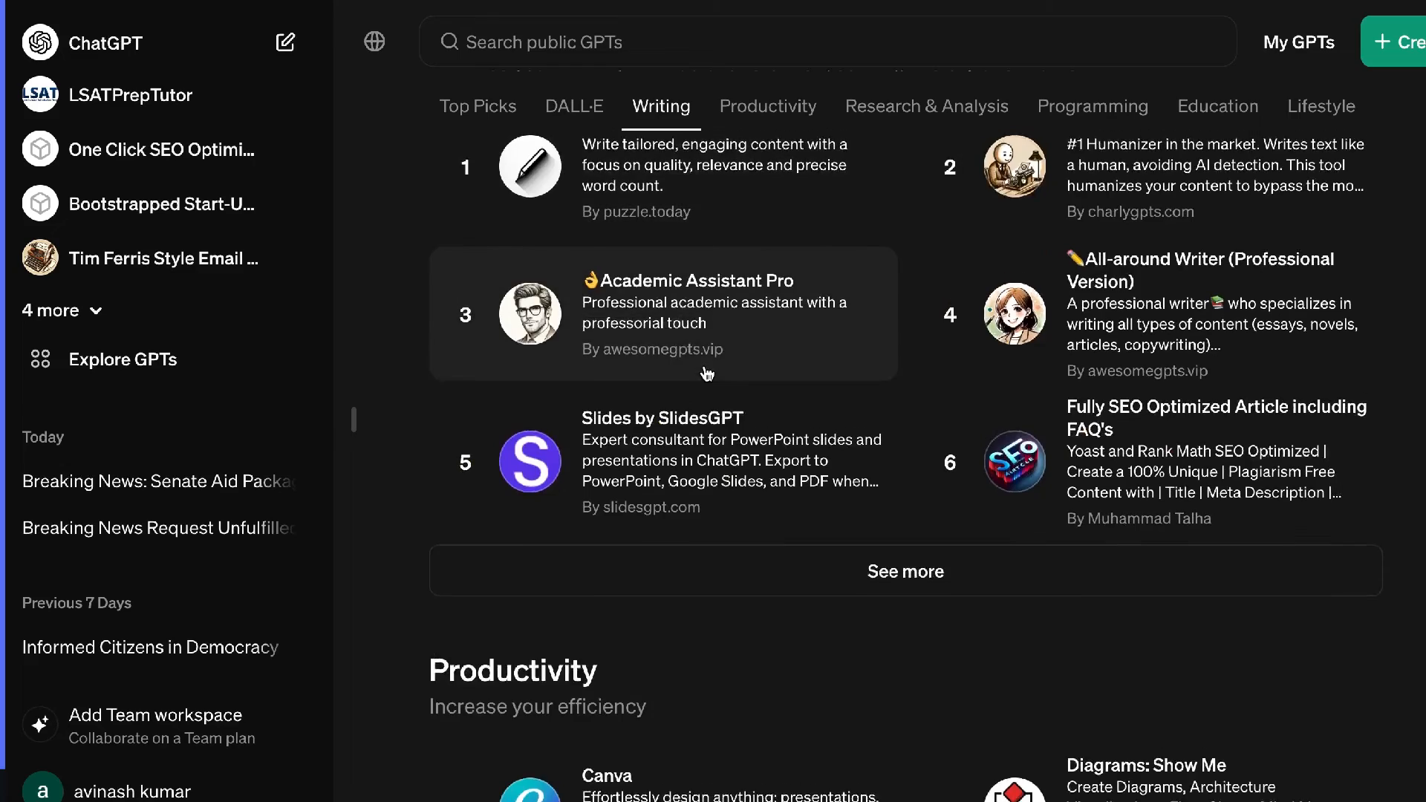
left_click(926, 107)
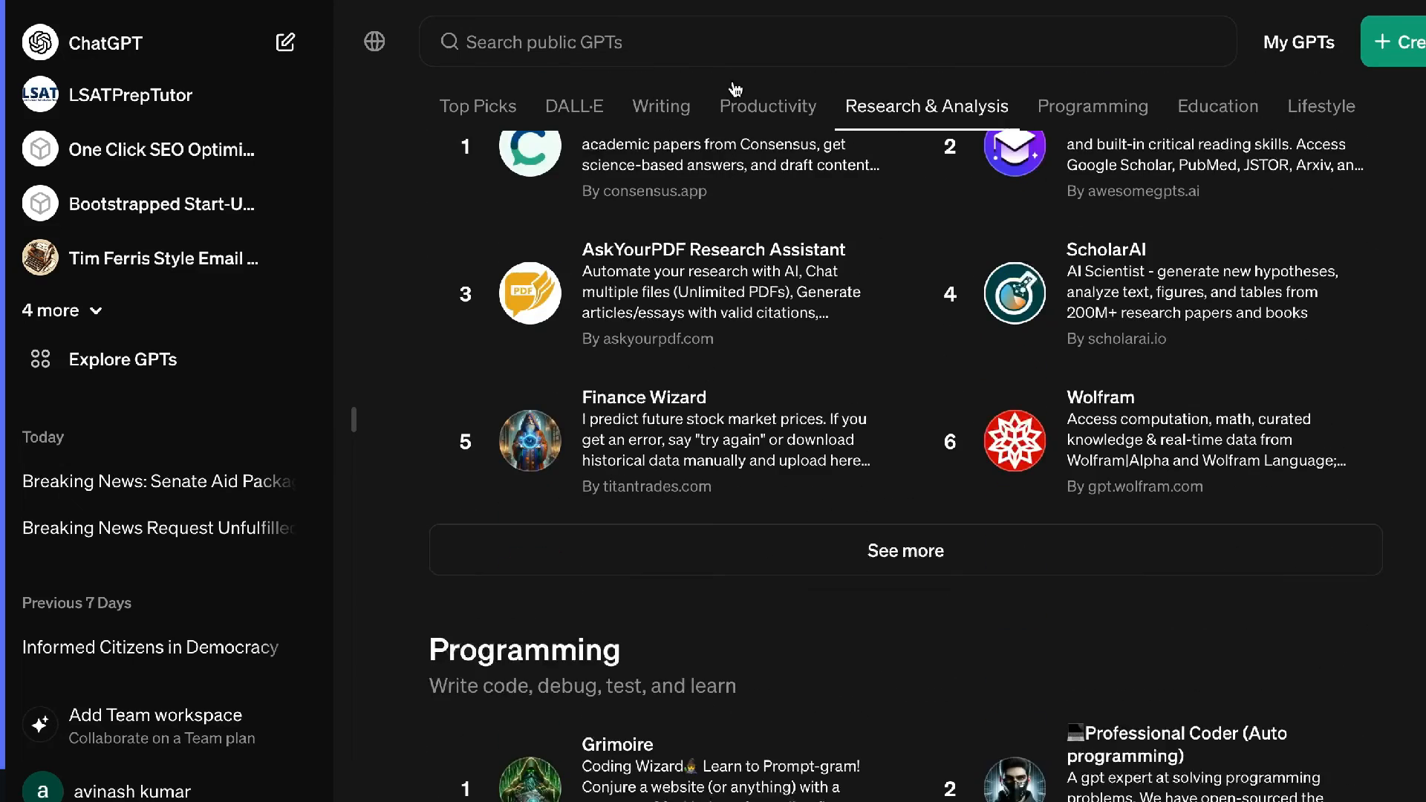